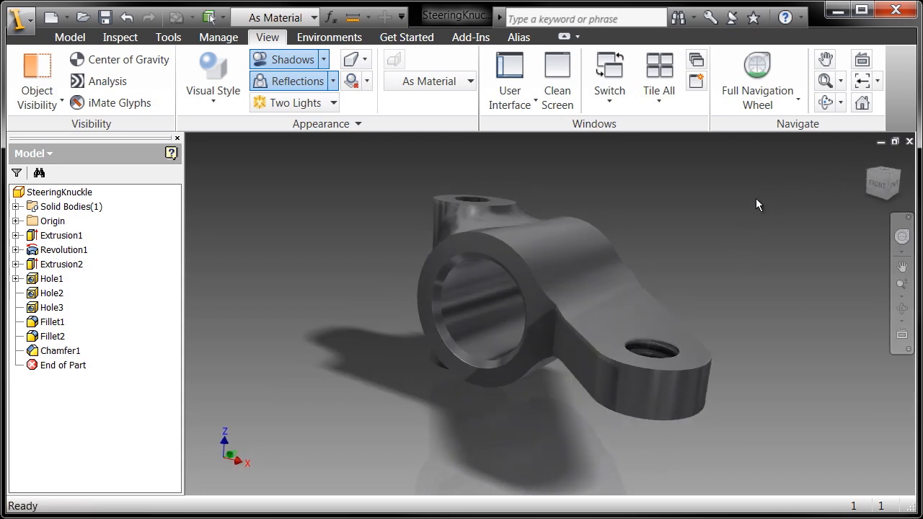
# - Switch the SteeringKnuckle display from orthographic to Perspective projection
pyautogui.click(349, 58)
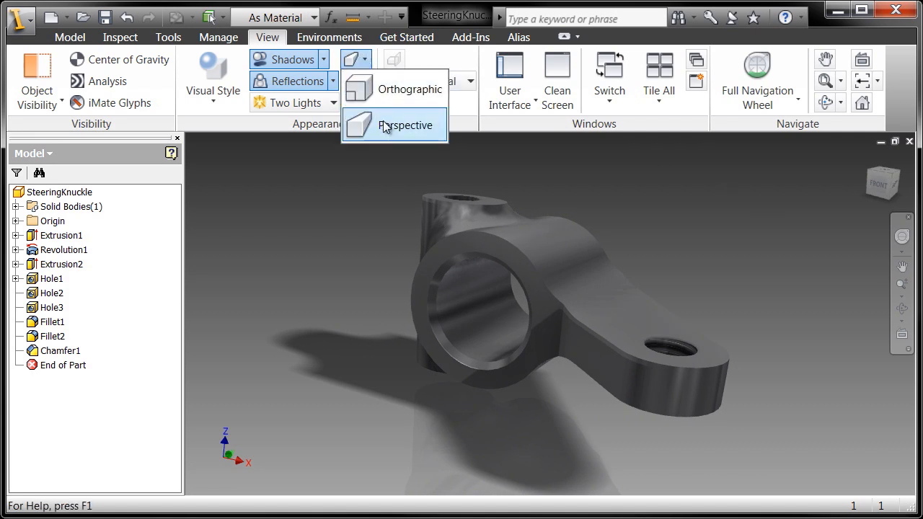